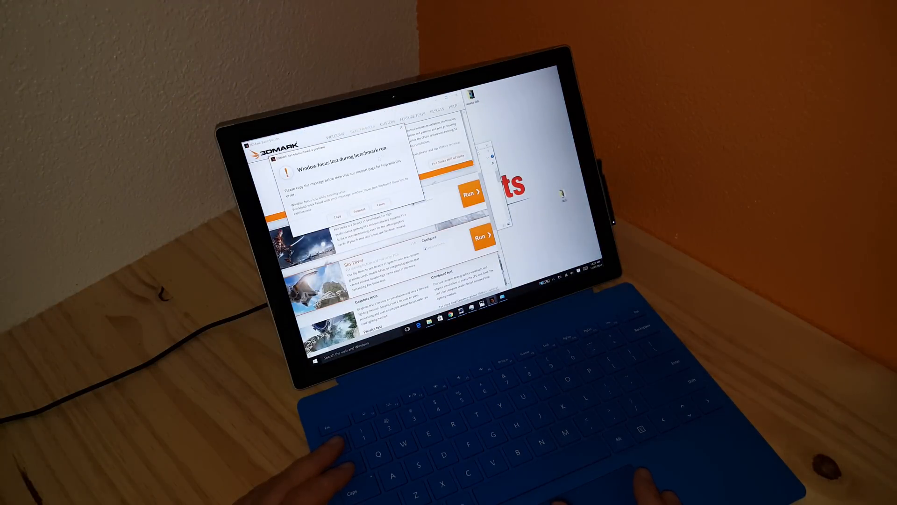
# - Dismiss the 'Window focus lost during benchmark run' error so 3DMark resumes processing the result
pyautogui.click(381, 204)
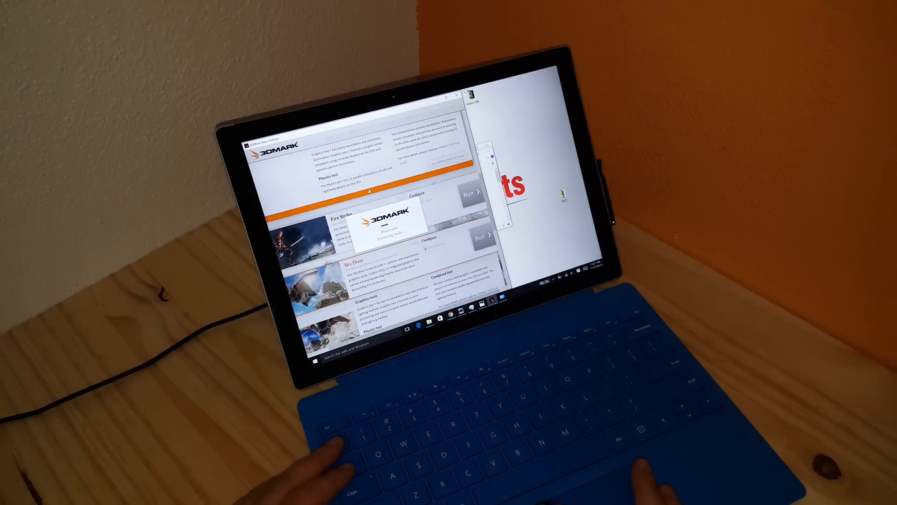